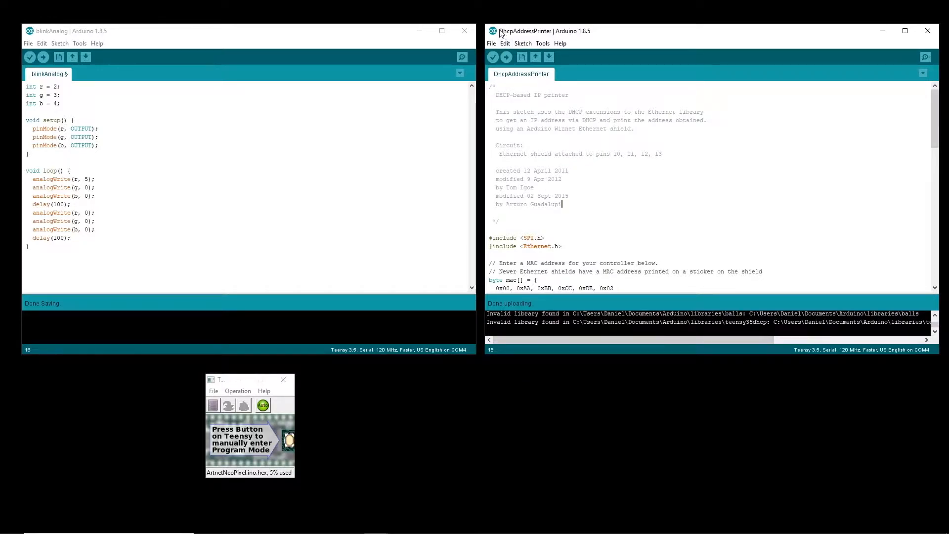
{"action": "mouse_move", "coordinate": [491, 42]}
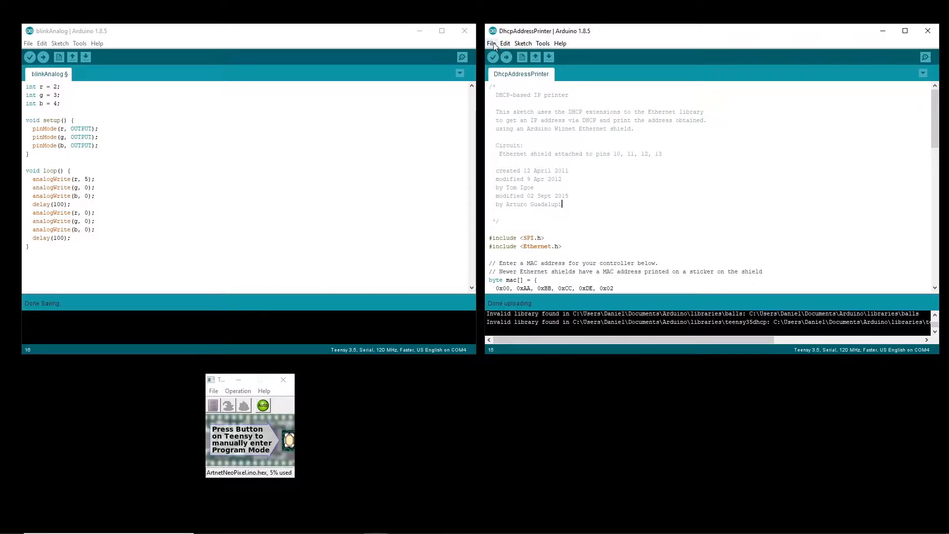
- Upload DhcpAddressPrinter to the Teensy and move TeensyMonitor down to read IP 192.168.1.90
{"action": "left_click", "coordinate": [491, 43]}
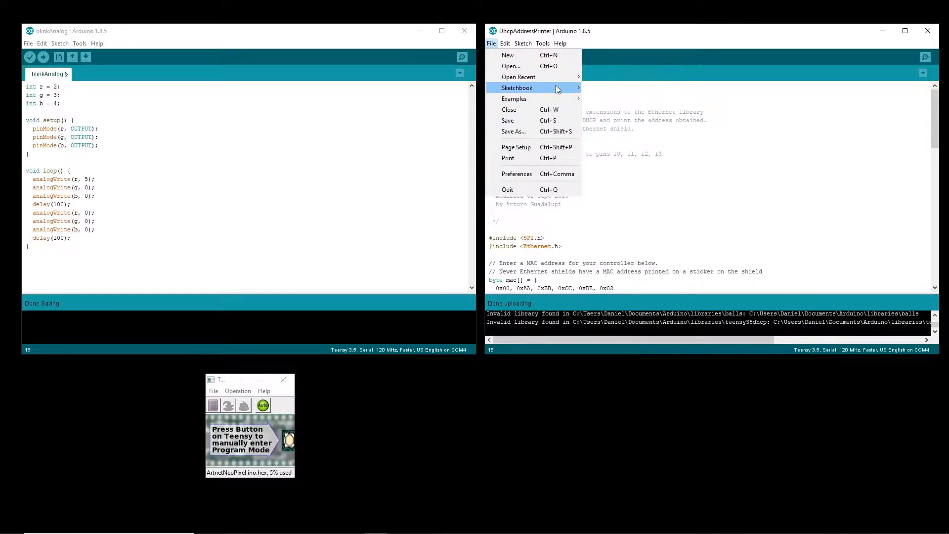
{"action": "mouse_move", "coordinate": [513, 98]}
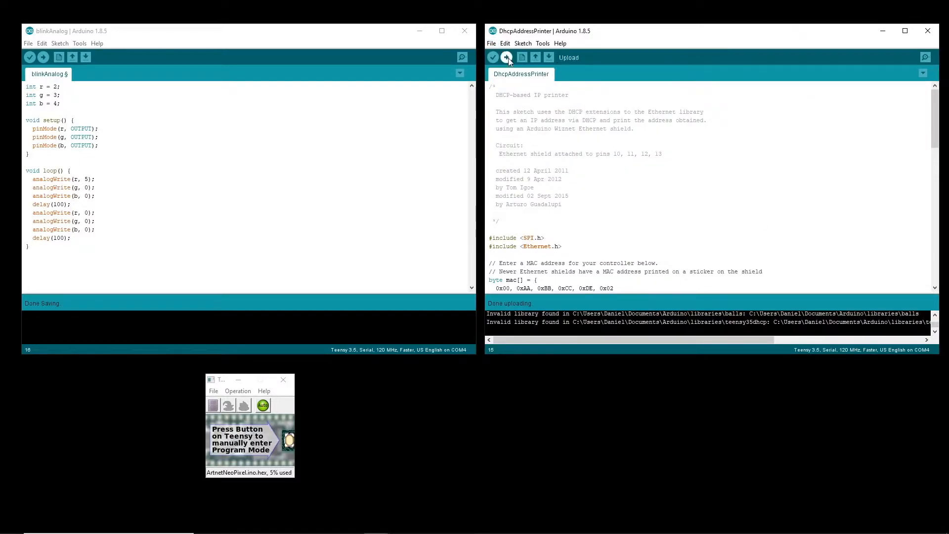
{"action": "left_click", "coordinate": [506, 57]}
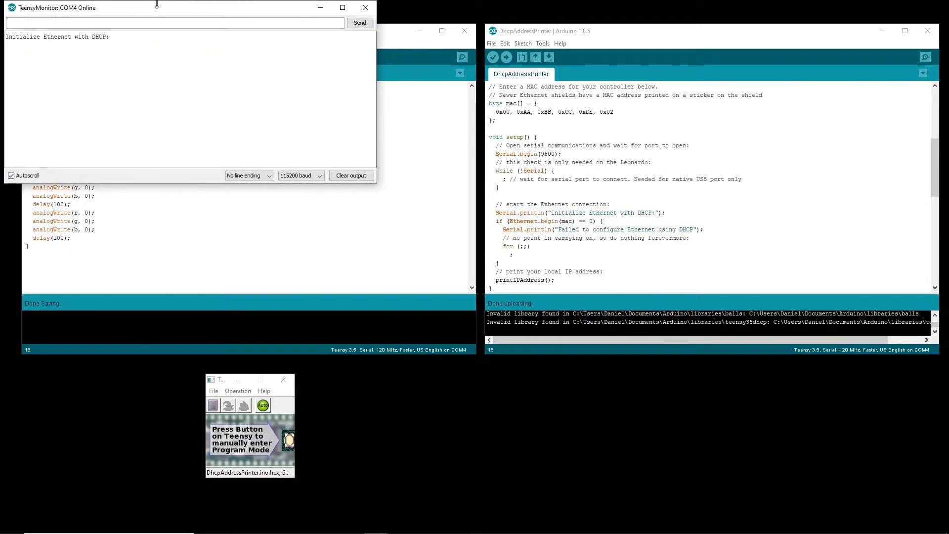
{"action": "left_click_drag", "start_coordinate": [176, 7], "coordinate": [608, 344]}
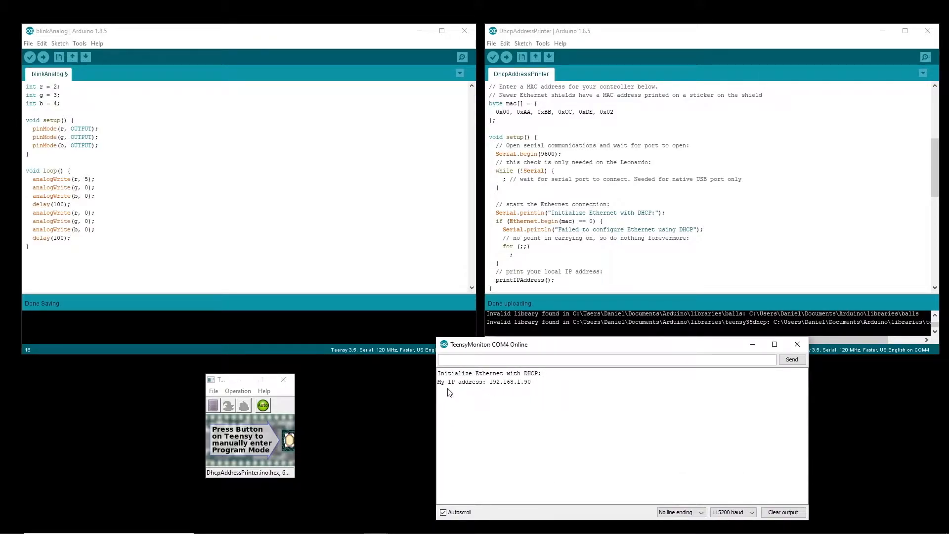
{"action": "mouse_move", "coordinate": [534, 390]}
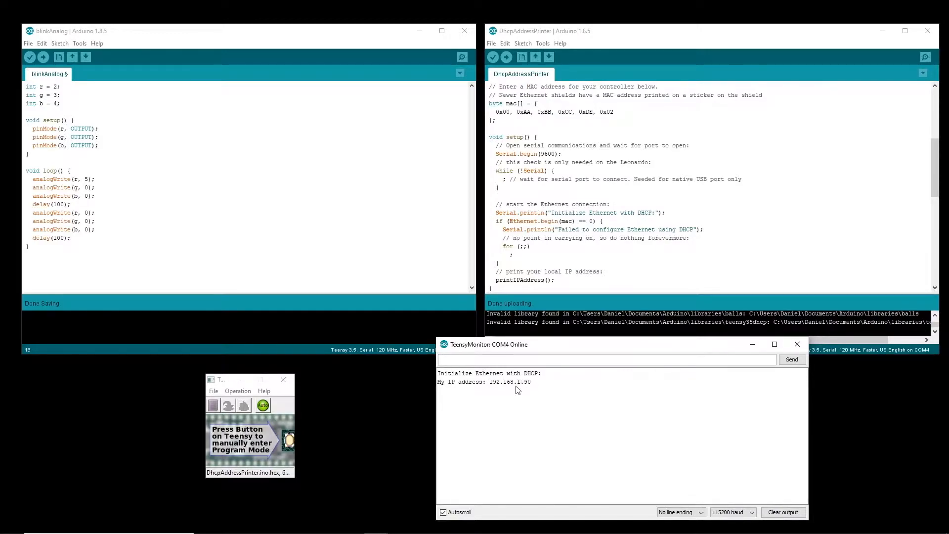
{"action": "mouse_move", "coordinate": [542, 379]}
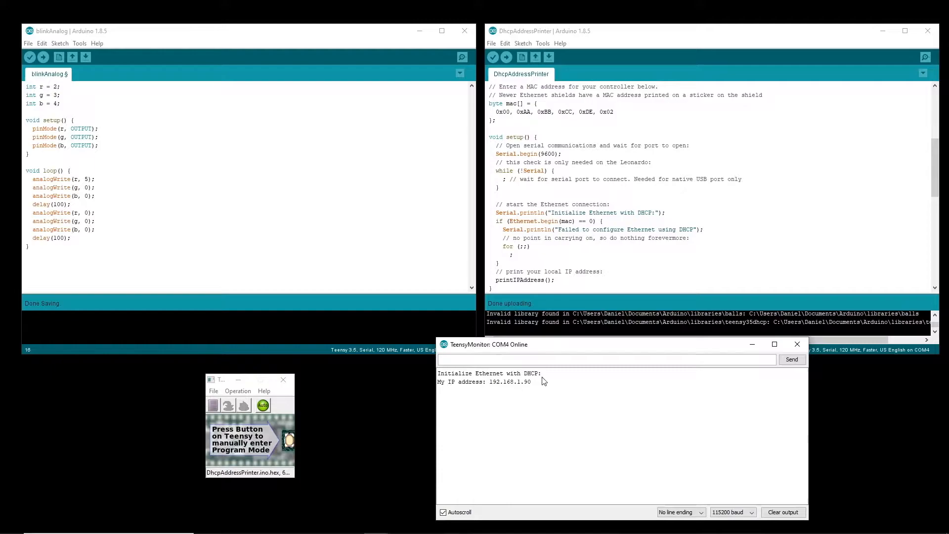
{"action": "mouse_move", "coordinate": [663, 393]}
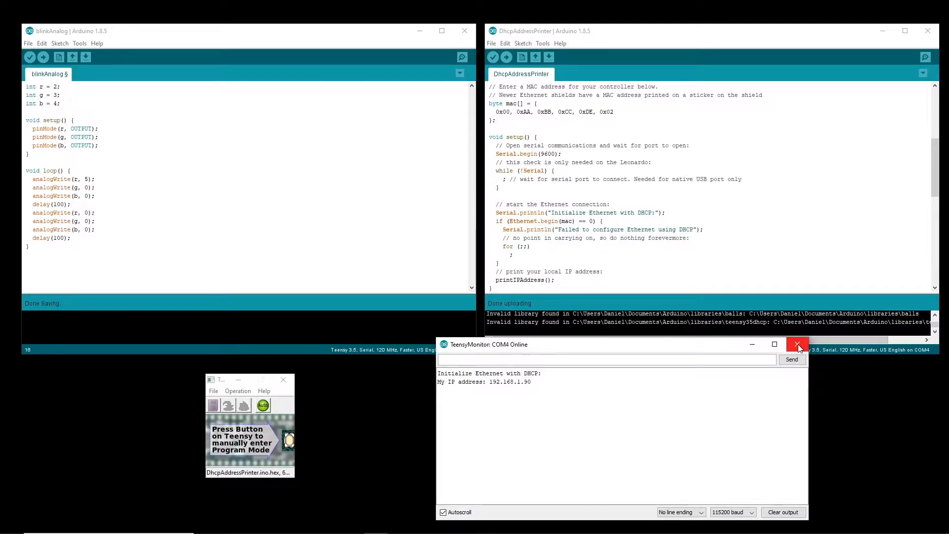
- Close TeensyMonitor and highlight blinkAnalog's r, g, b pin variables, pinMode lines and first analogWrite calls
{"action": "left_click", "coordinate": [796, 344]}
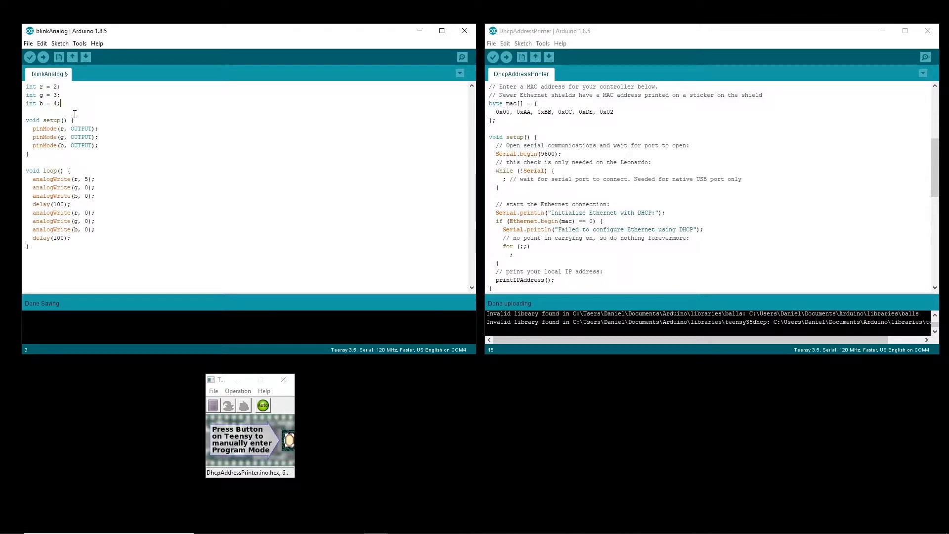
{"action": "left_click_drag", "start_coordinate": [24, 87], "coordinate": [60, 103]}
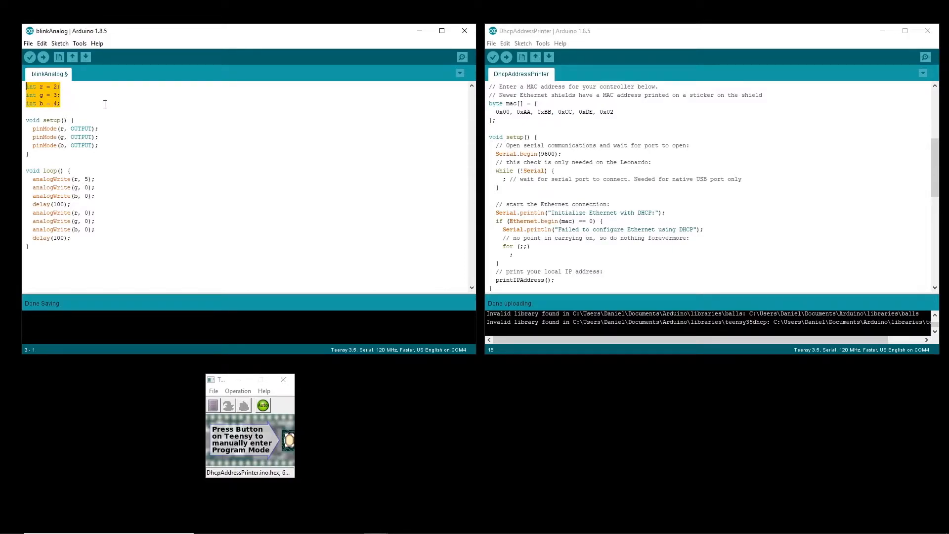
{"action": "left_click", "coordinate": [55, 87]}
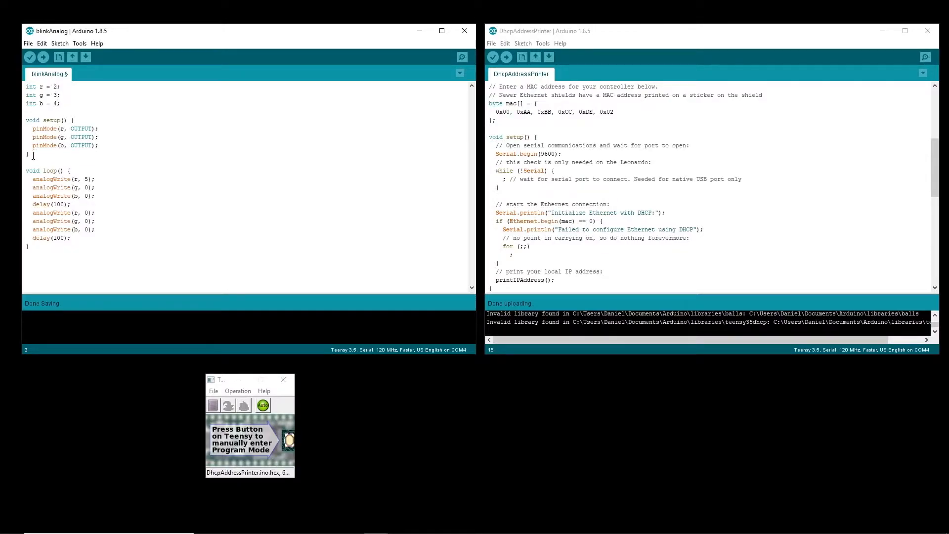
{"action": "left_click_drag", "start_coordinate": [23, 120], "coordinate": [33, 156]}
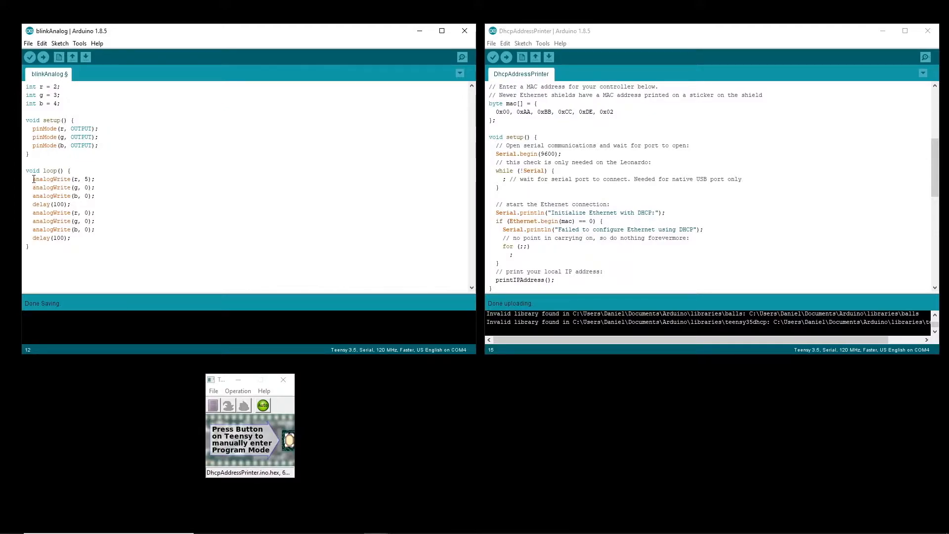
{"action": "left_click_drag", "start_coordinate": [34, 179], "coordinate": [79, 186]}
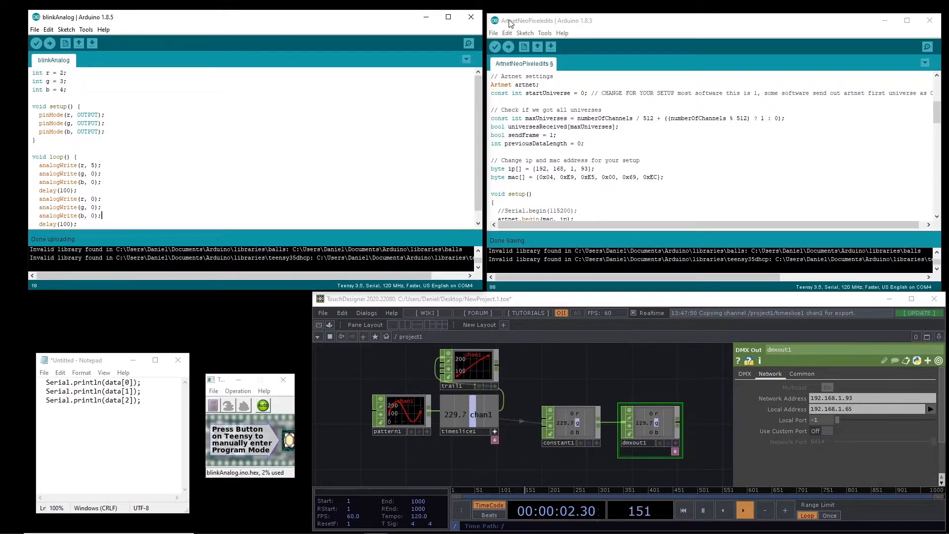
- Browse the Teensy example sketches from File > Examples
{"action": "left_click", "coordinate": [492, 32]}
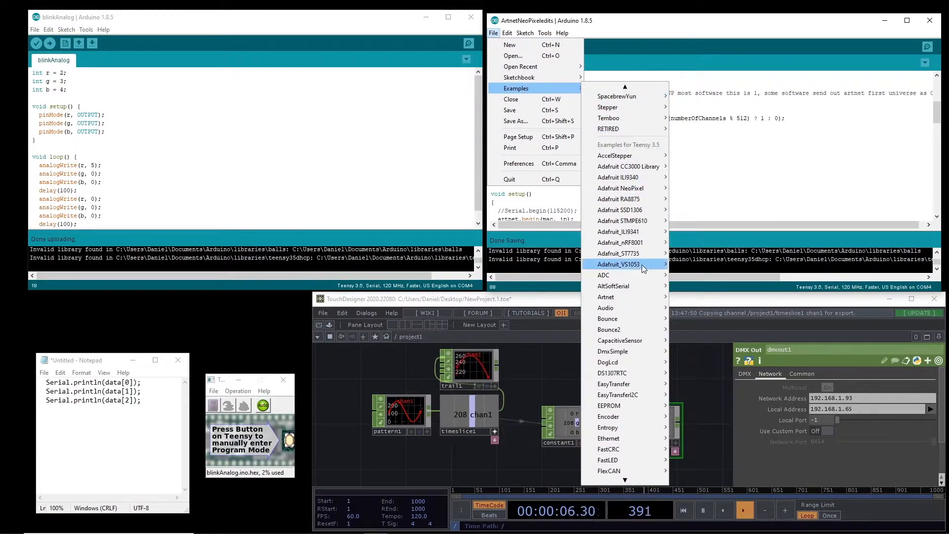
{"action": "mouse_move", "coordinate": [605, 296]}
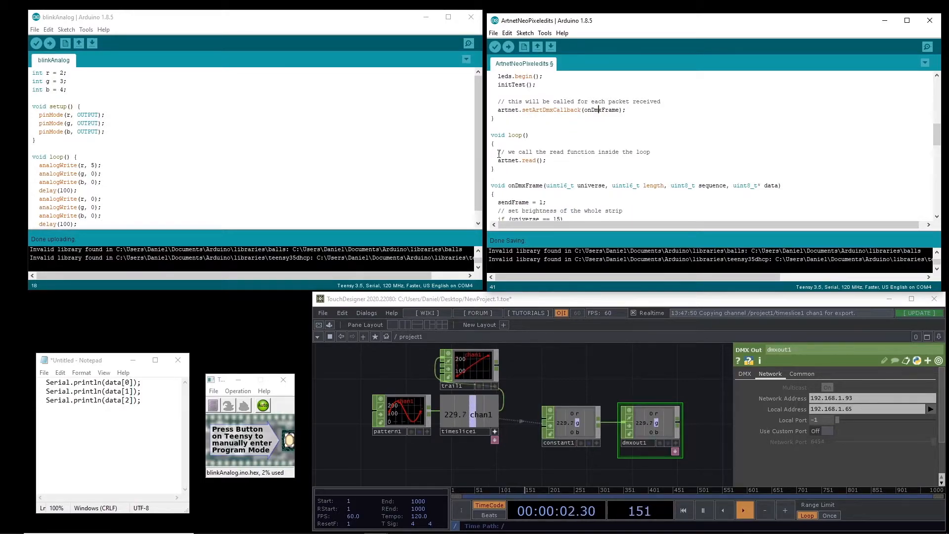
- Select the existing onDmxFrame body to replace with the three Serial.println lines
{"action": "left_click_drag", "start_coordinate": [497, 152], "coordinate": [547, 160]}
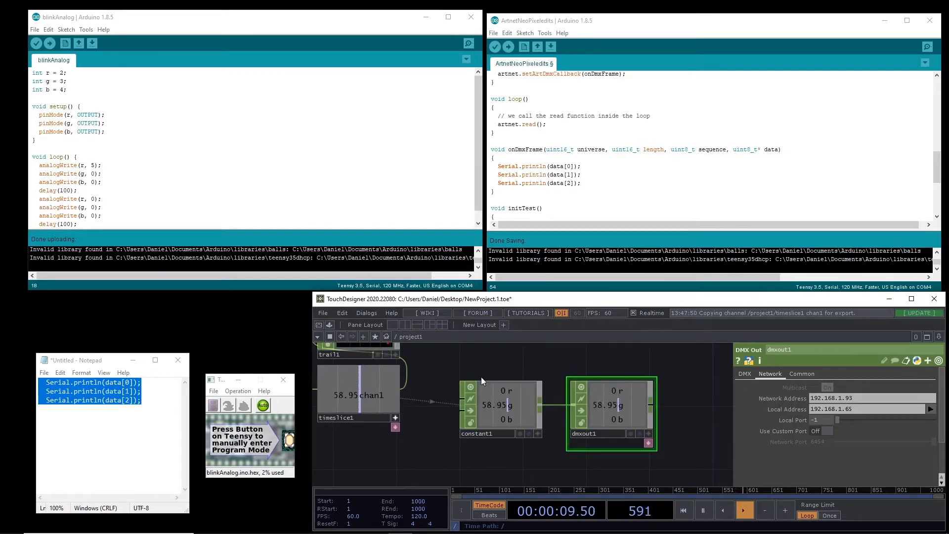
{"action": "mouse_move", "coordinate": [508, 47]}
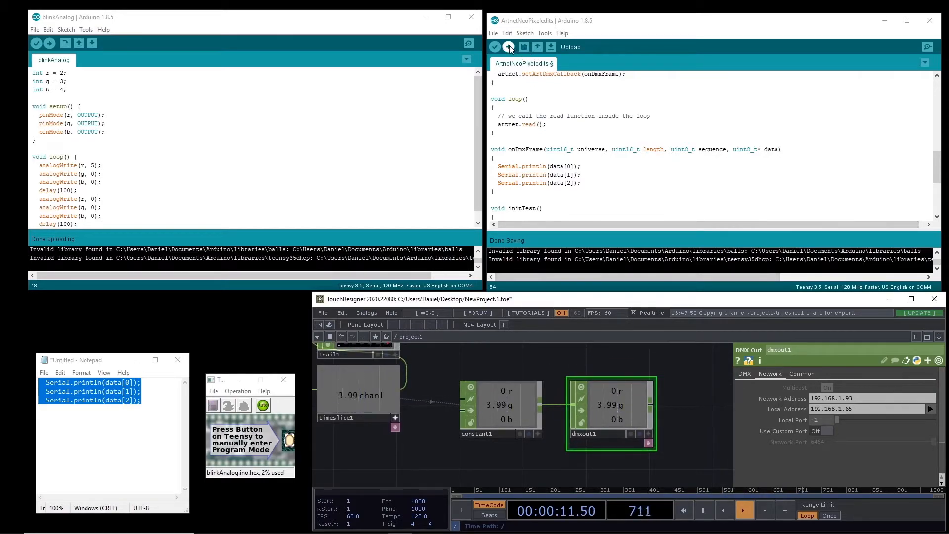
- Upload the ArtnetNeoPixelEdits printing sketch to the Teensy
{"action": "left_click", "coordinate": [508, 46]}
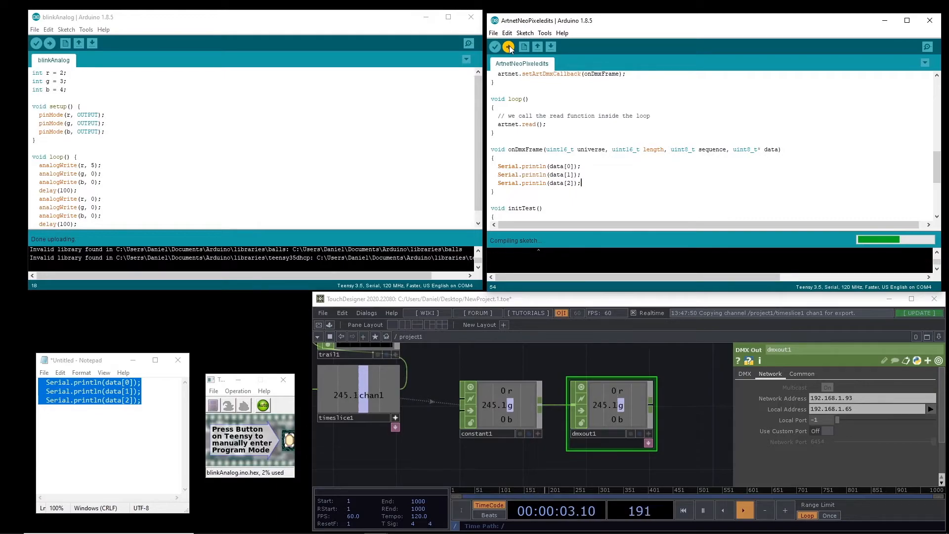
{"action": "left_click", "coordinate": [509, 46]}
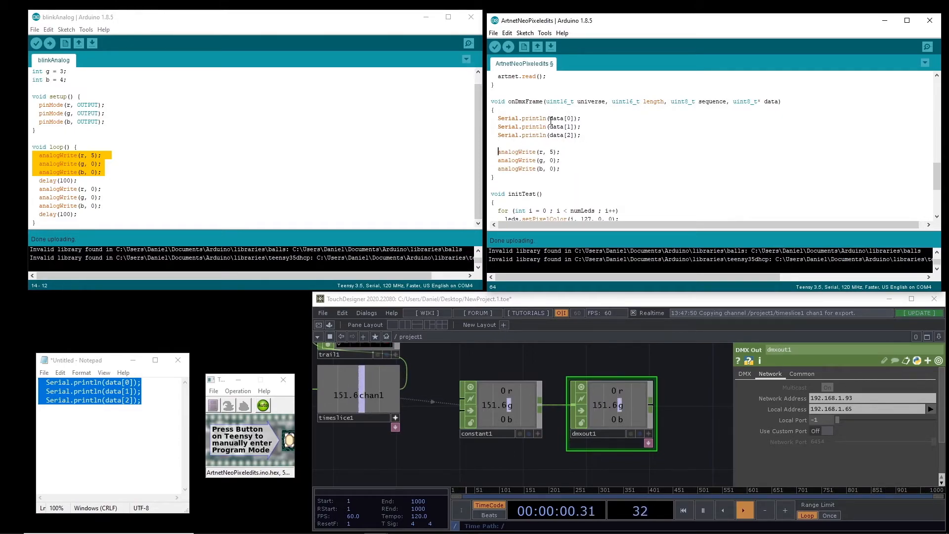
- Replace the analogWrite values with data[0], data[1], data[2] and upload the Art-Net sketch
{"action": "double_click", "coordinate": [561, 118]}
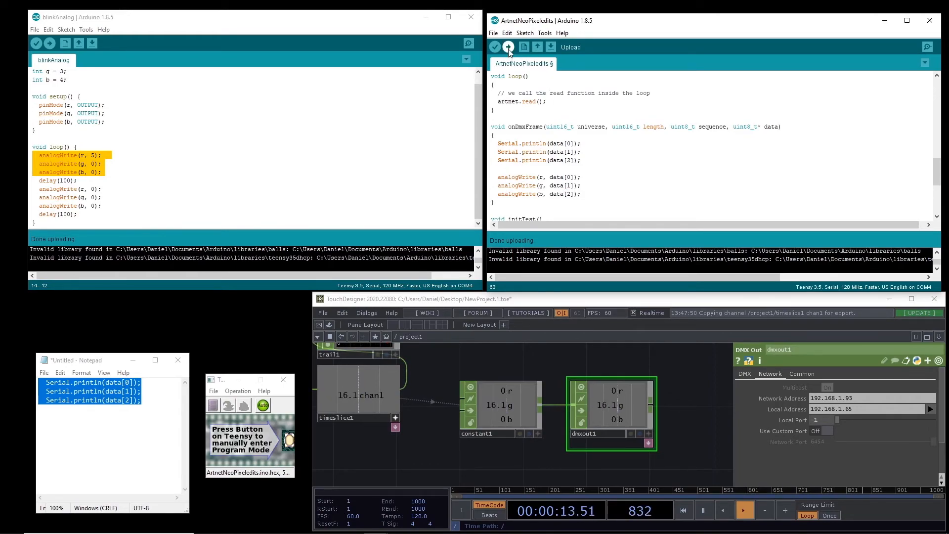
{"action": "left_click", "coordinate": [507, 46]}
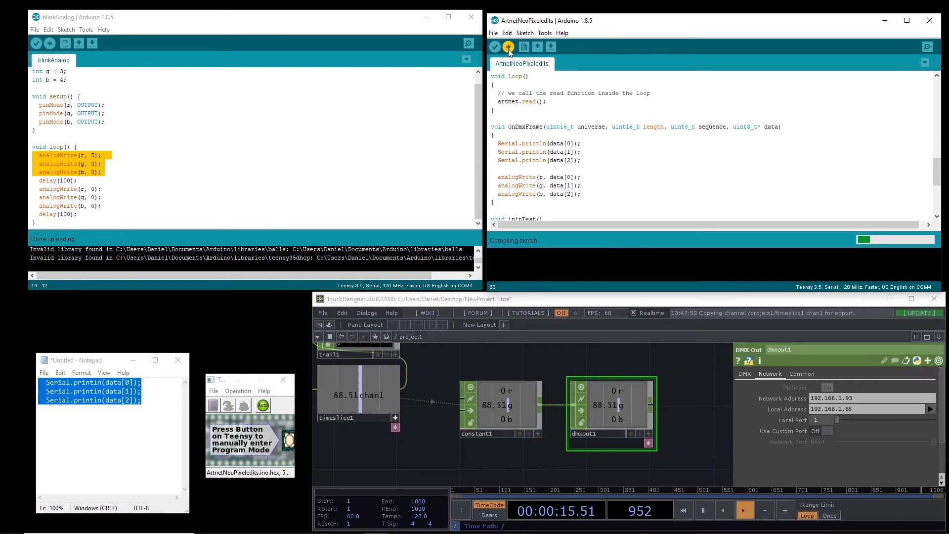